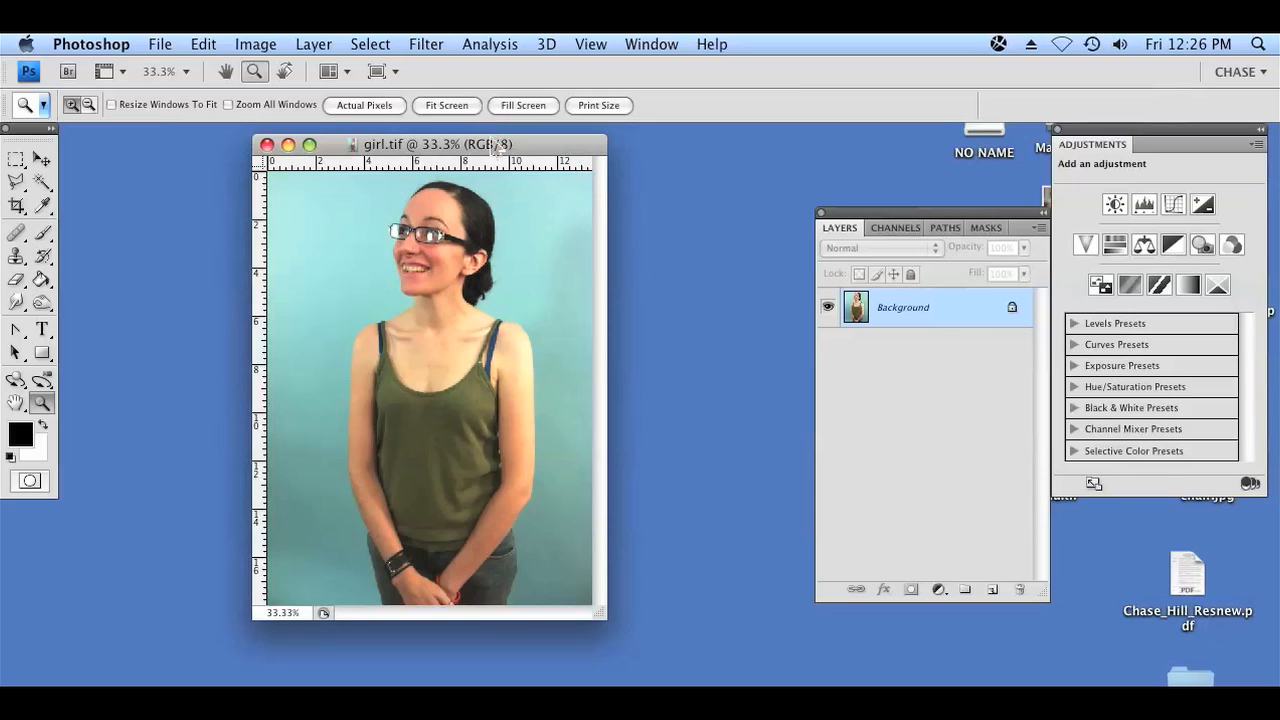
# Nudge the girl.tif photo window slightly to the left in the workspace.
pyautogui.moveTo(436, 144); pyautogui.dragTo(376, 142)
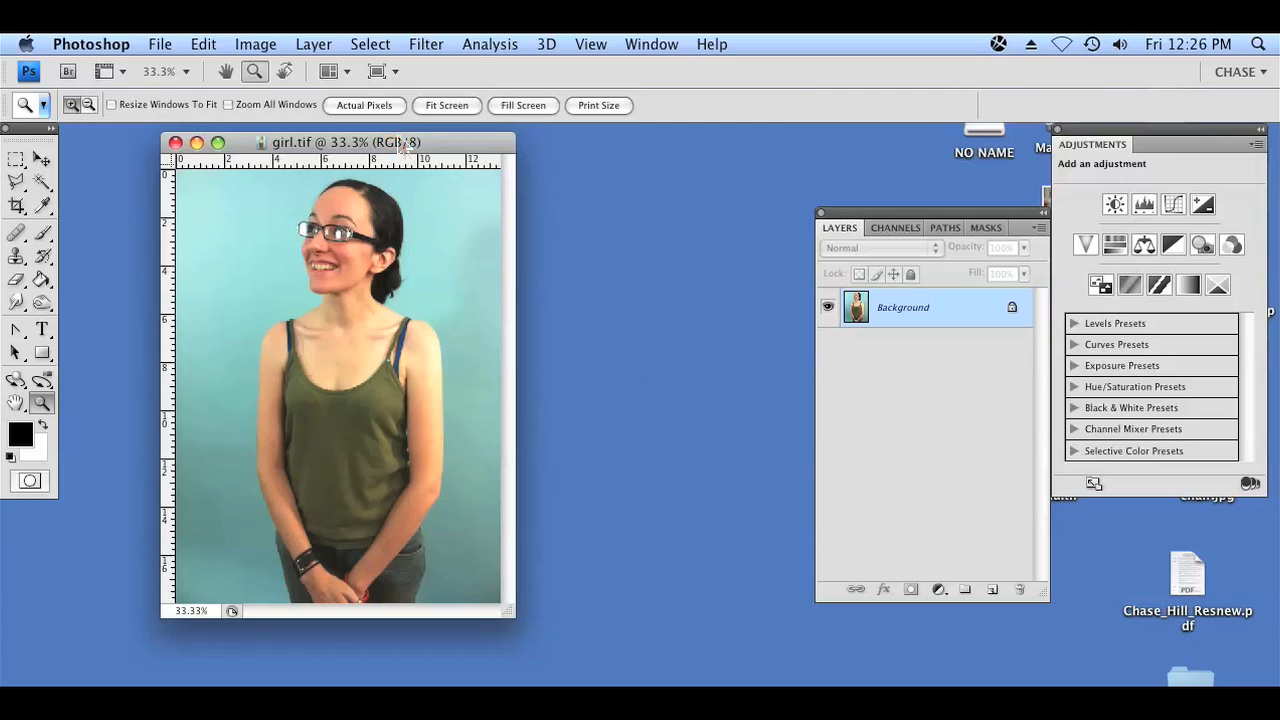
pyautogui.moveTo(348, 142); pyautogui.dragTo(408, 136)
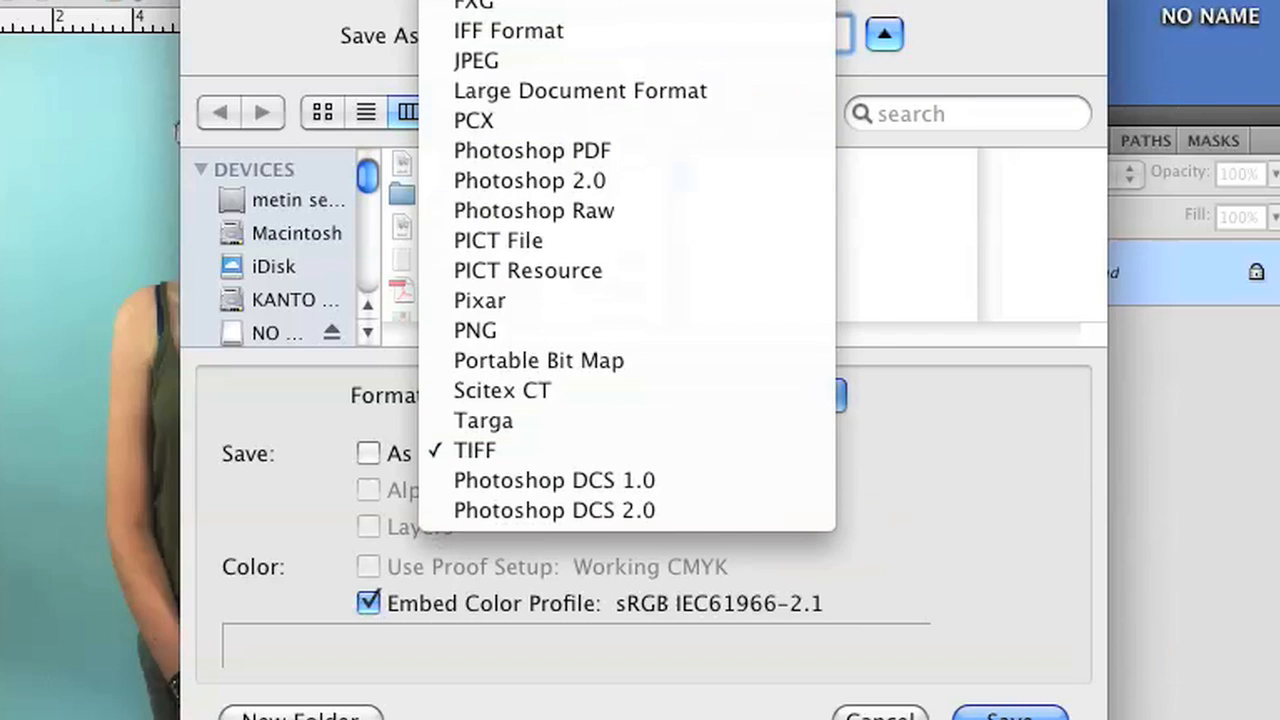
pyautogui.moveTo(538, 360)
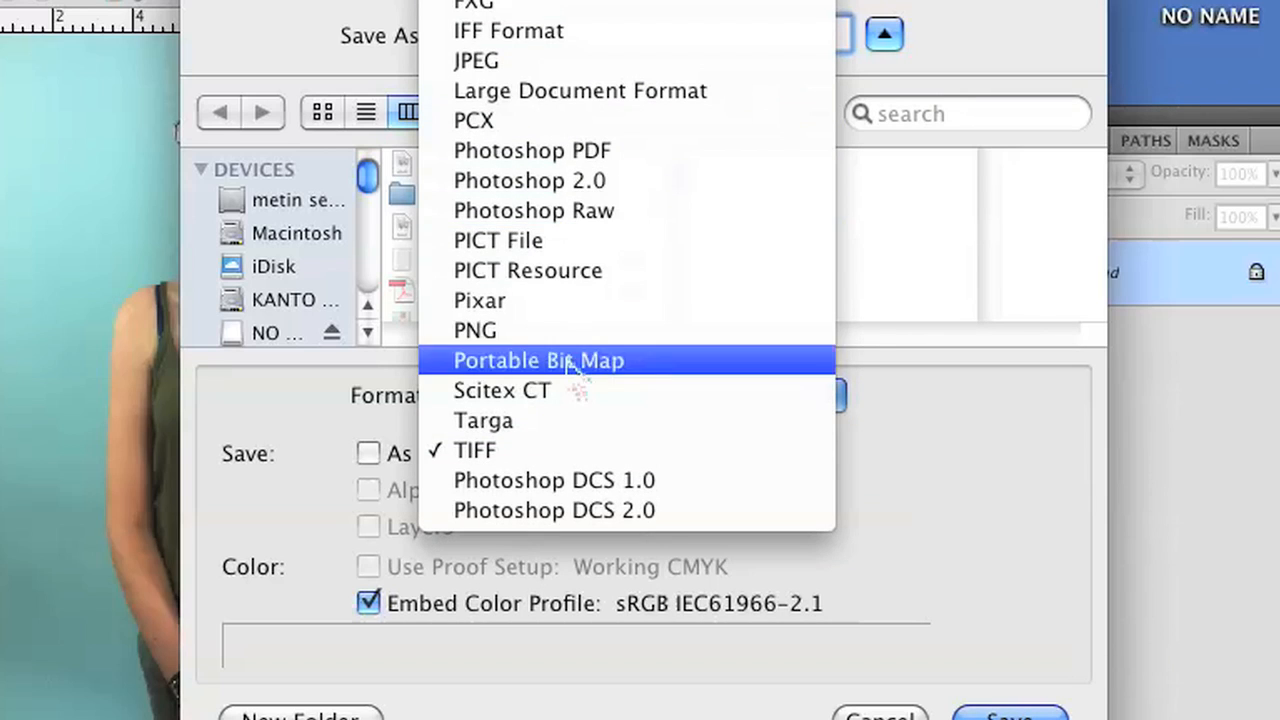
pyautogui.moveTo(540, 60)
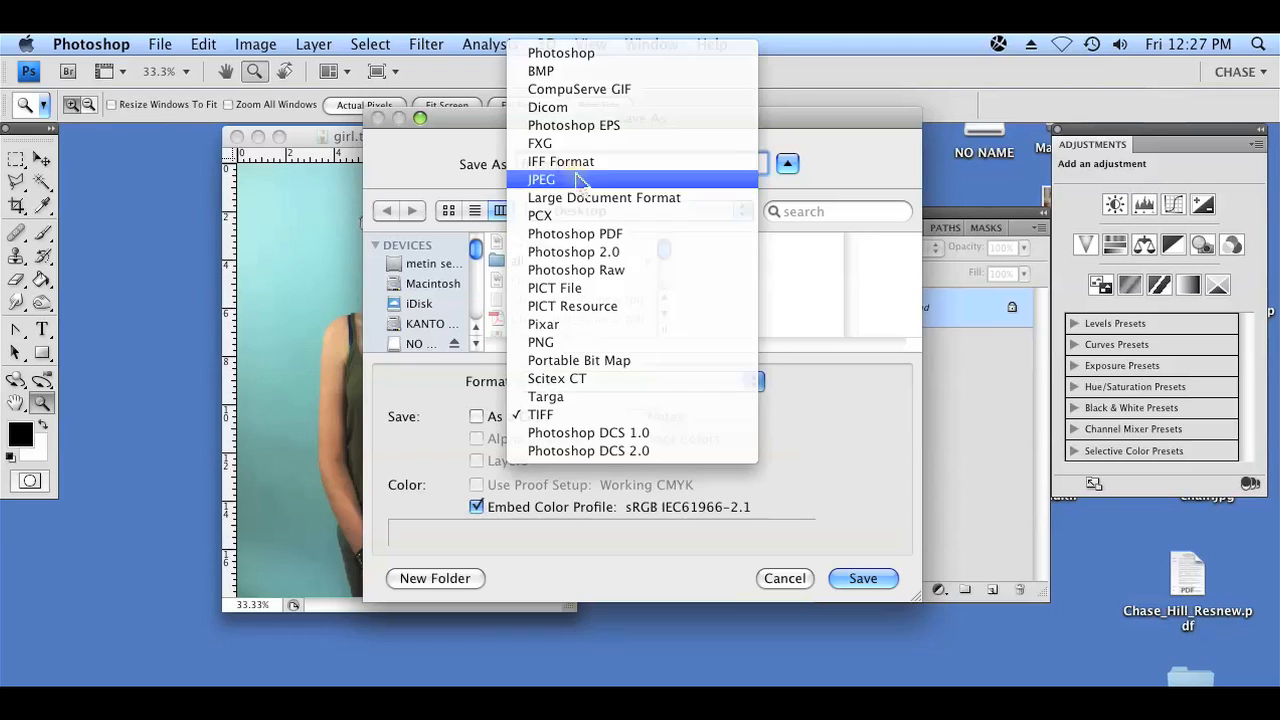
# Save the photo as a JPEG named friend.jpg on the Desktop.
pyautogui.click(542, 180)
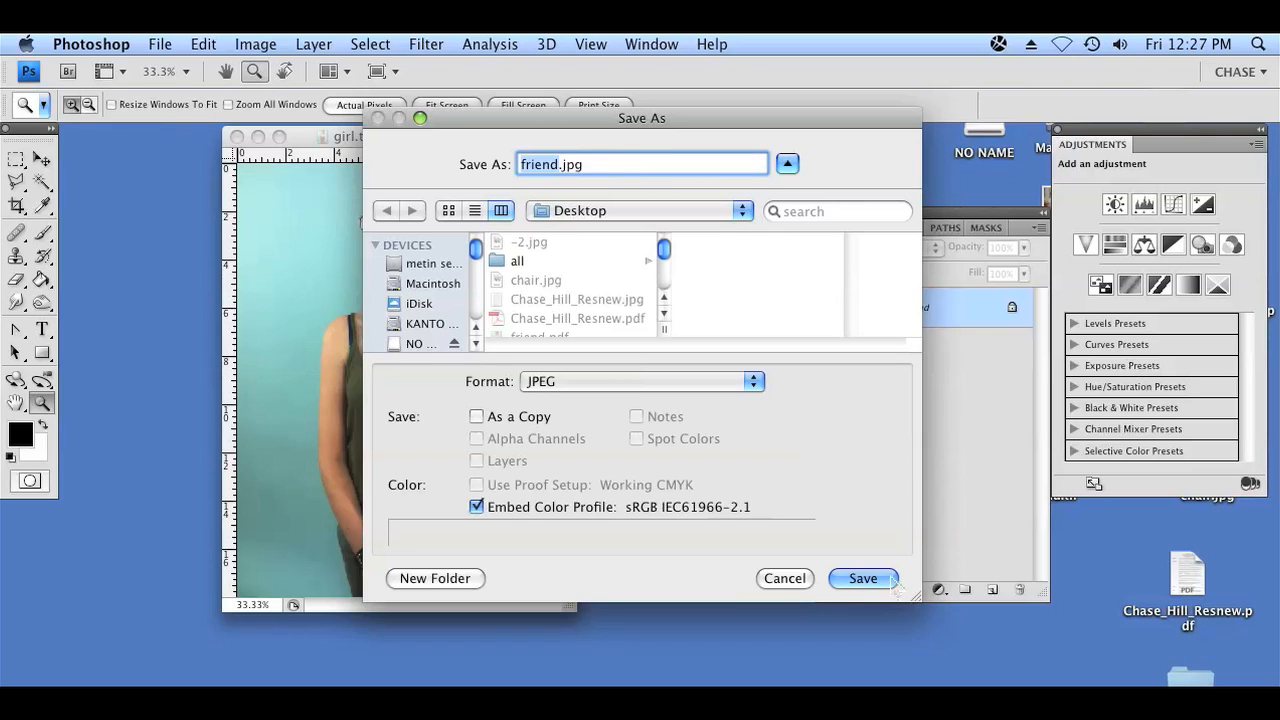
pyautogui.click(862, 578)
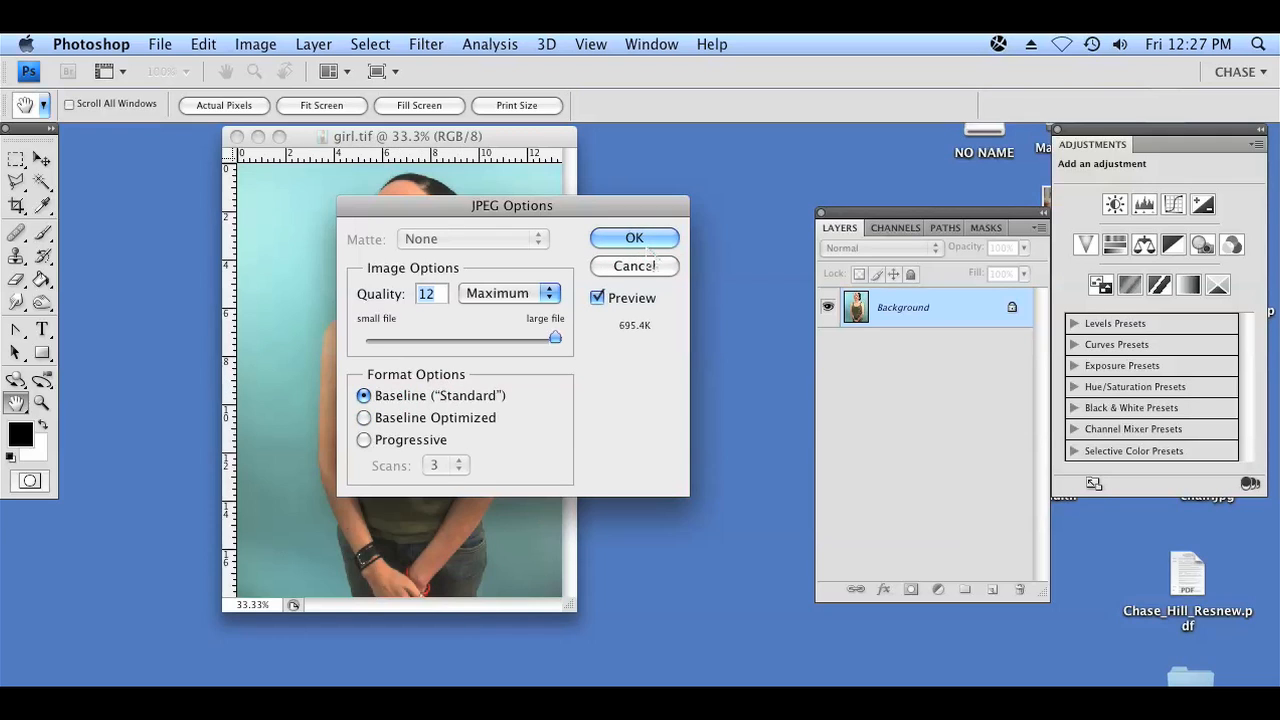
# Confirm JPEG quality 12 (Maximum) so the image is saved as friend.jpg.
pyautogui.click(634, 238)
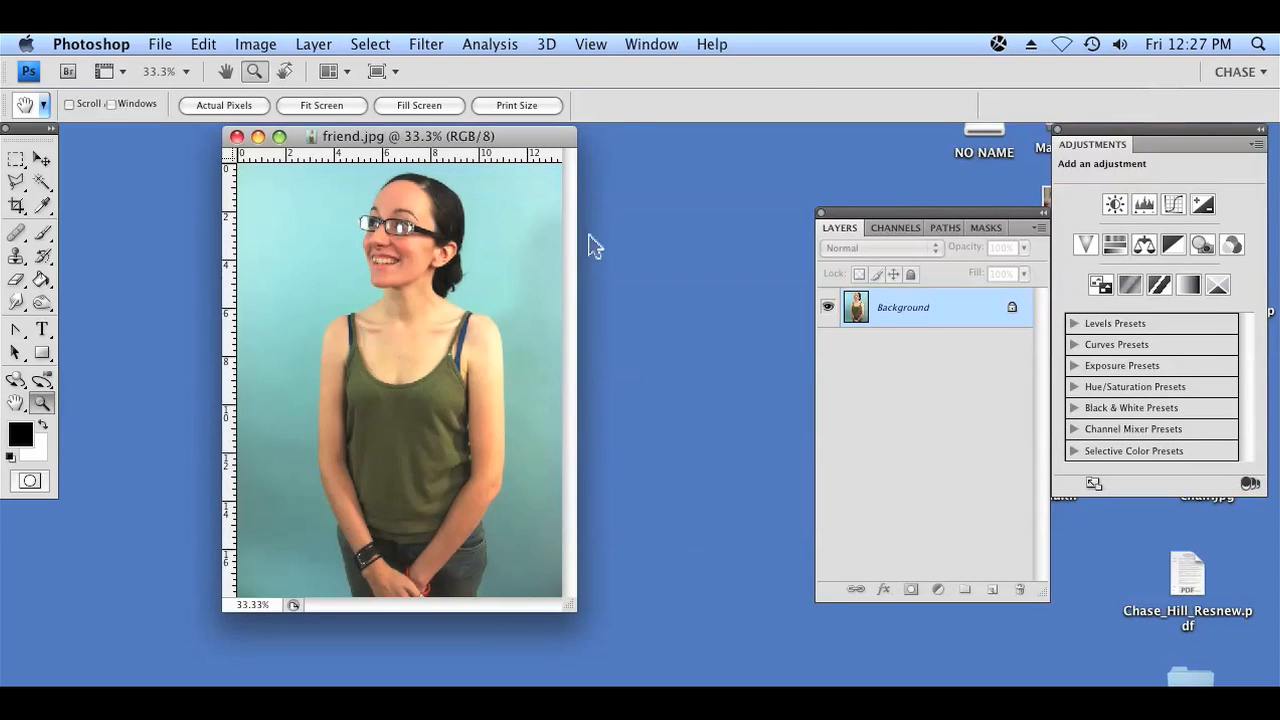
pyautogui.click(42, 404)
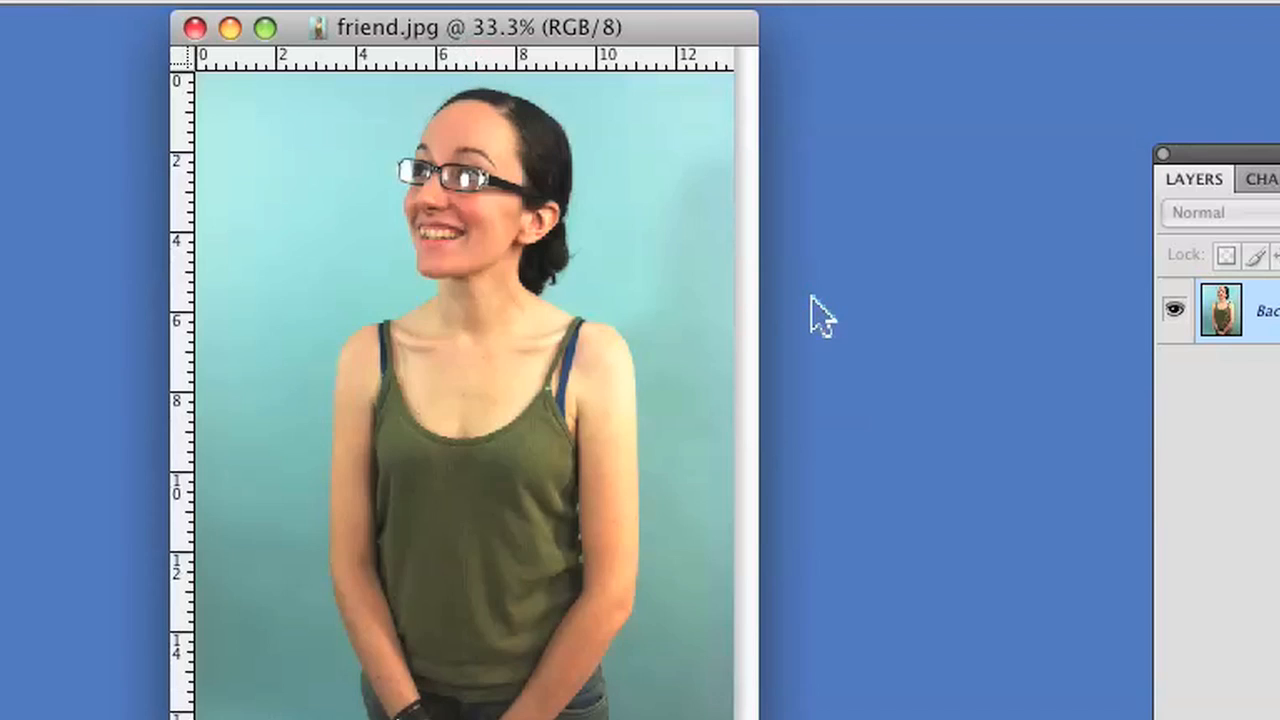
pyautogui.moveTo(152, 258)
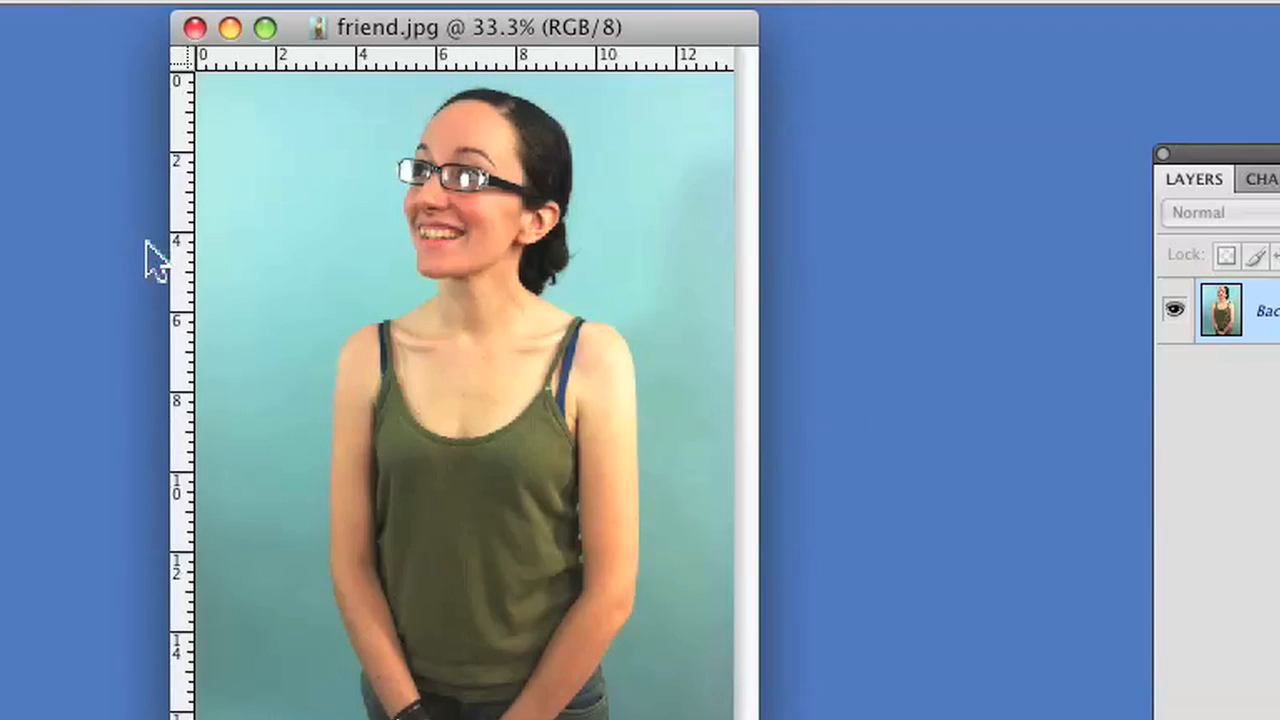